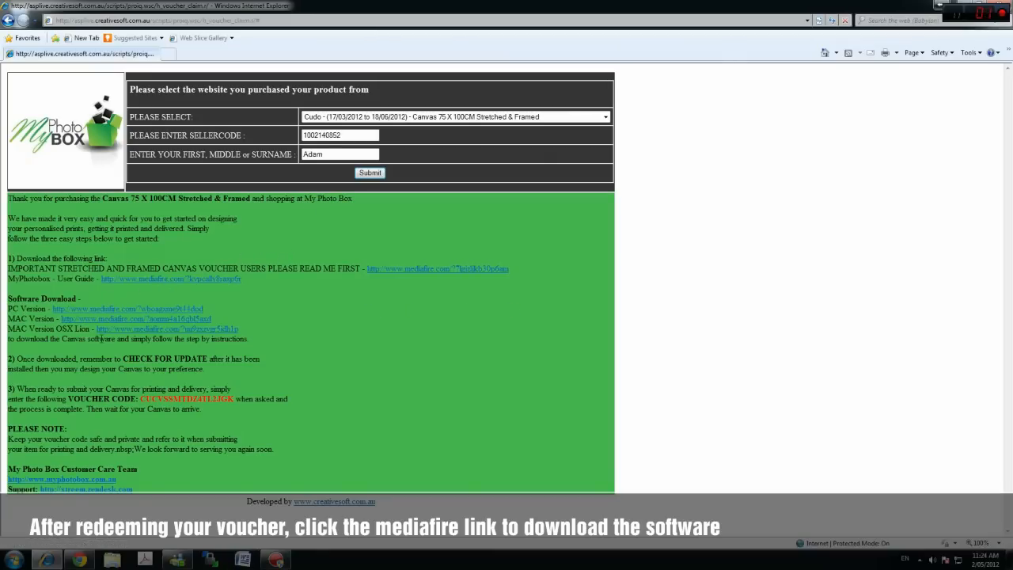
pyautogui.moveTo(127, 308)
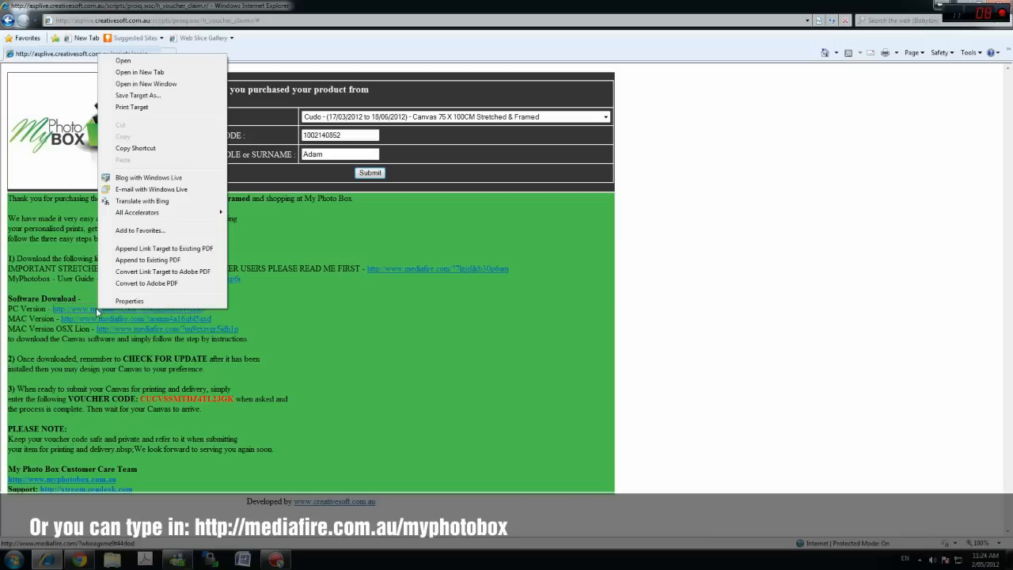
# Bring up the MediaFire PC Version download page in a new tab and switch to it.
pyautogui.click(140, 73)
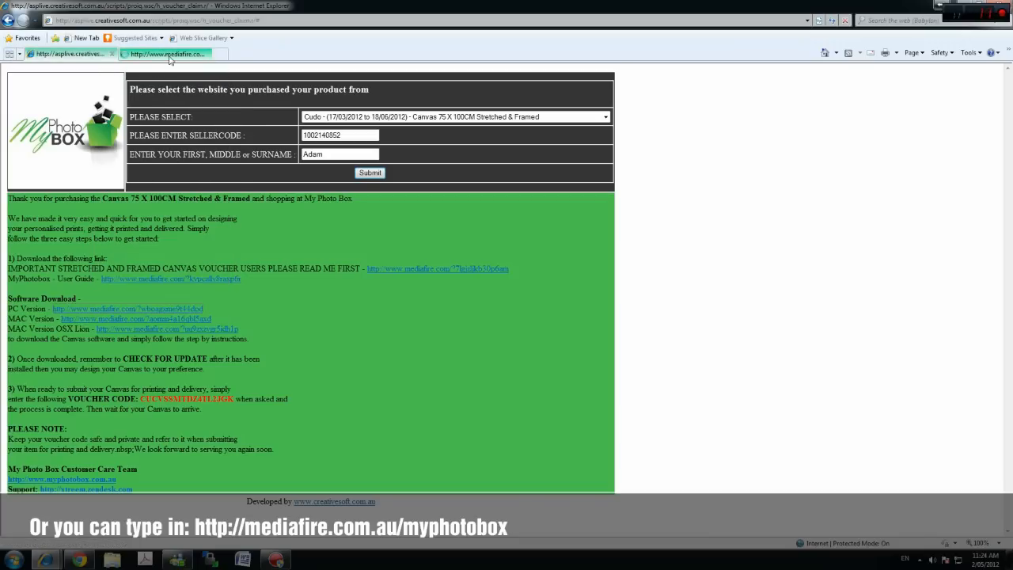
pyautogui.click(127, 308)
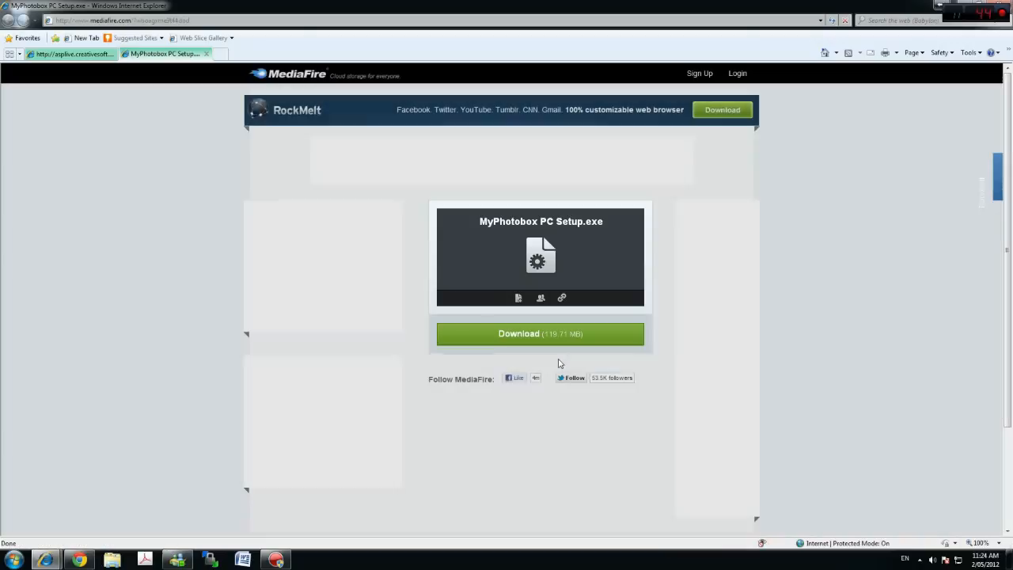
# Start the MyPhotobox PC Setup.exe download so the run-or-save prompt appears.
pyautogui.click(542, 332)
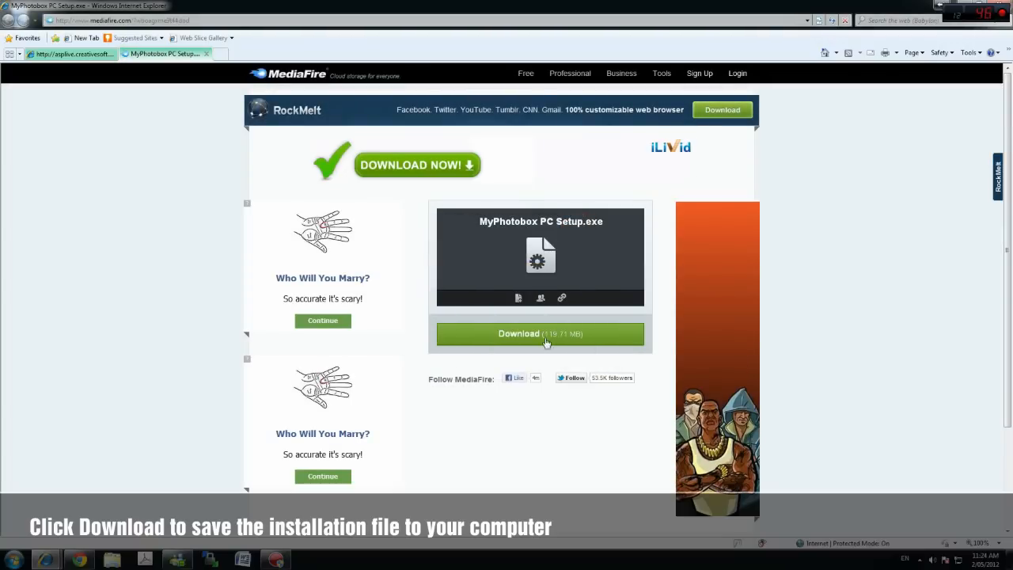
pyautogui.click(540, 333)
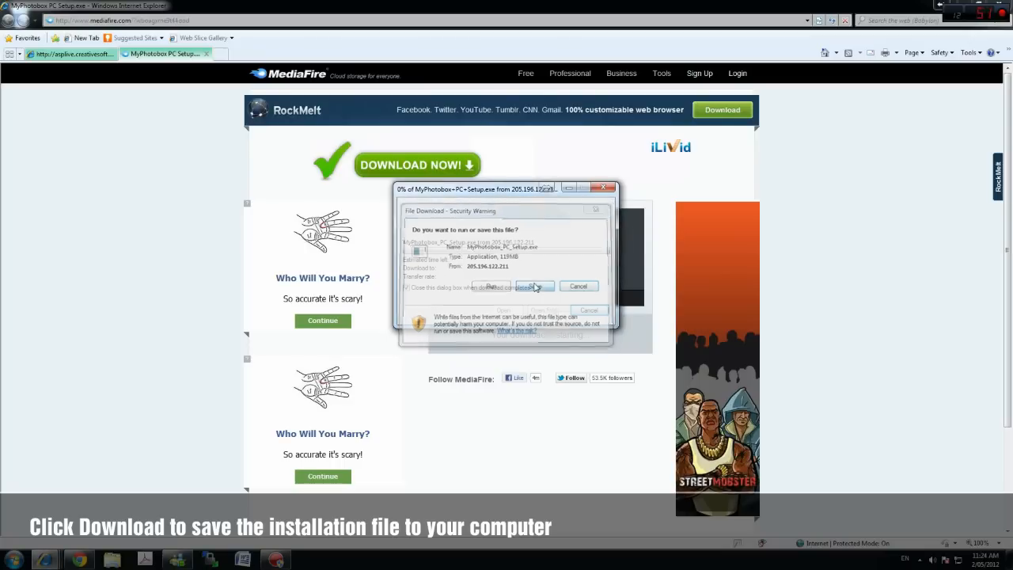
# Save MyPhotobox PC Setup.exe to the Desktop rather than running it directly.
pyautogui.click(515, 287)
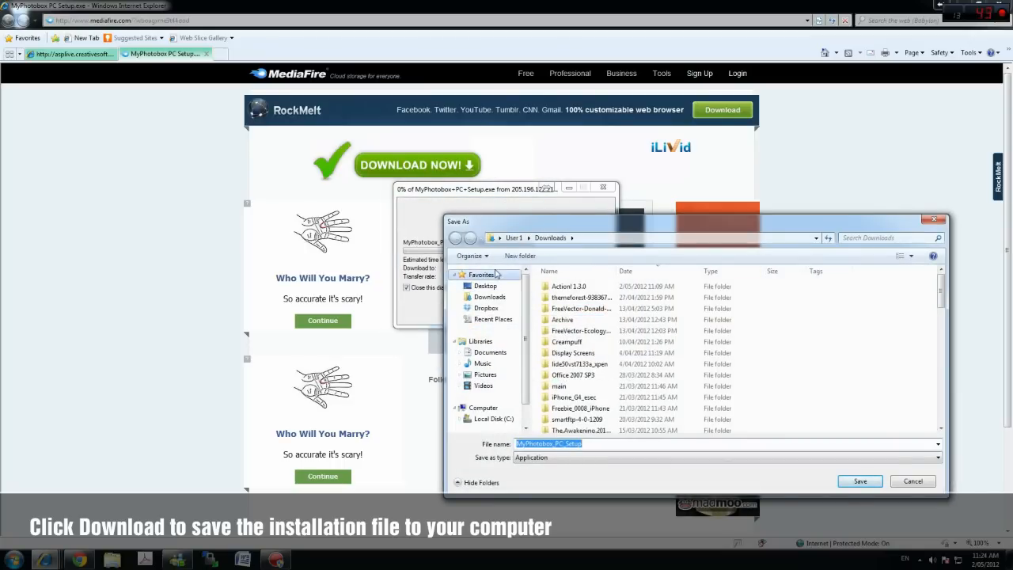
pyautogui.click(484, 285)
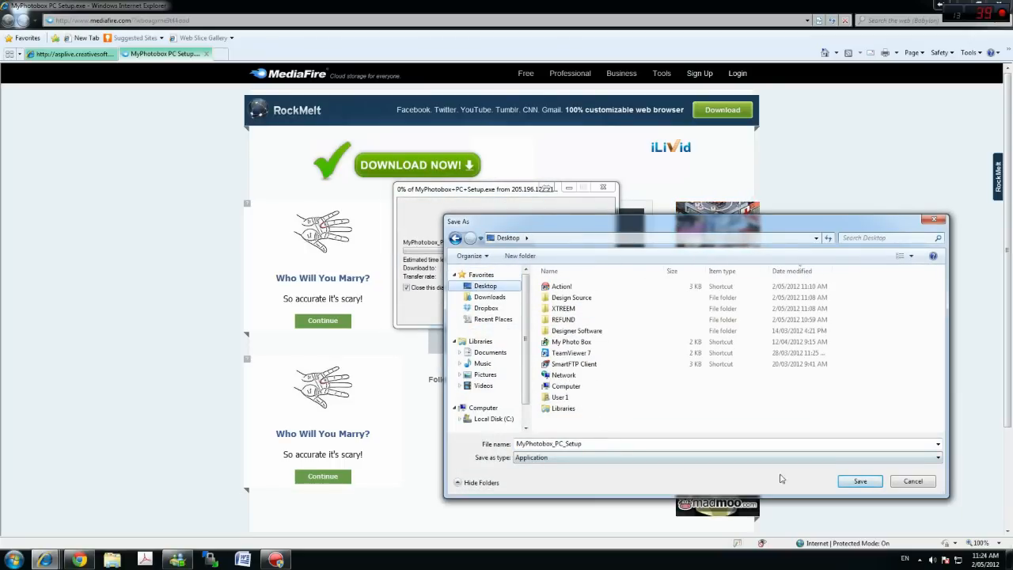
pyautogui.click(859, 481)
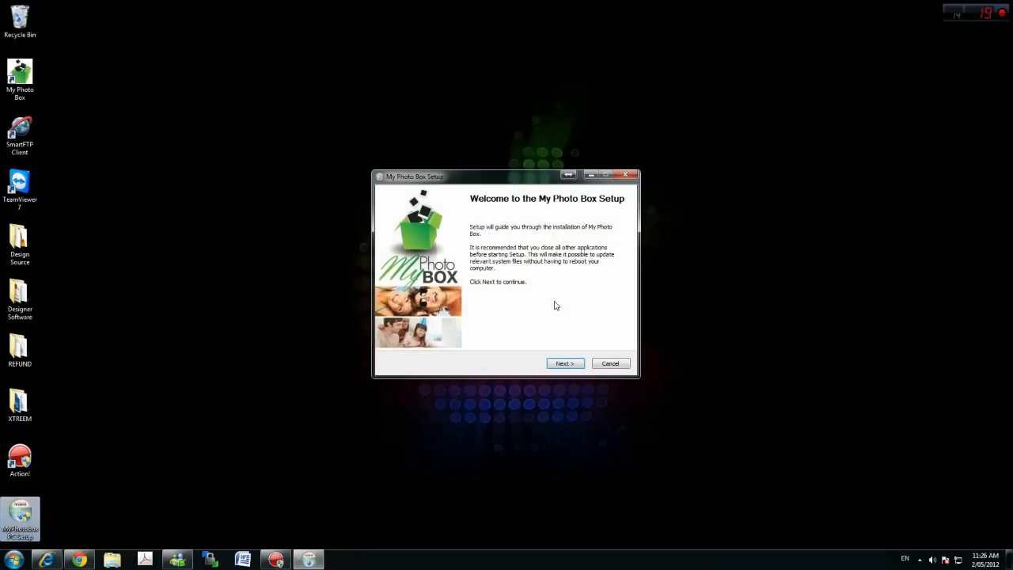
# Accept the welcome screen and default install folder so My Photo Box begins installing.
pyautogui.click(565, 362)
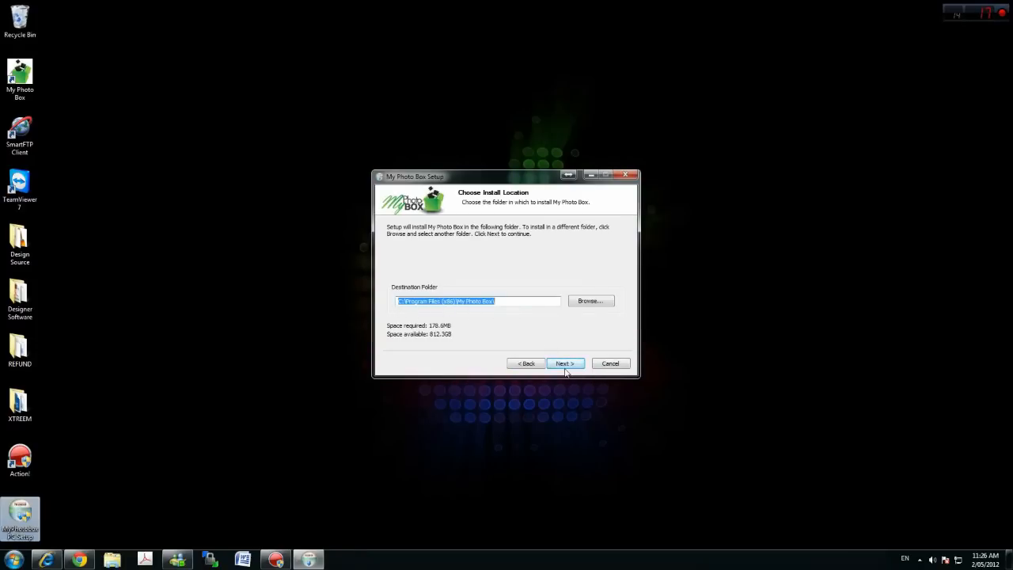
pyautogui.click(563, 363)
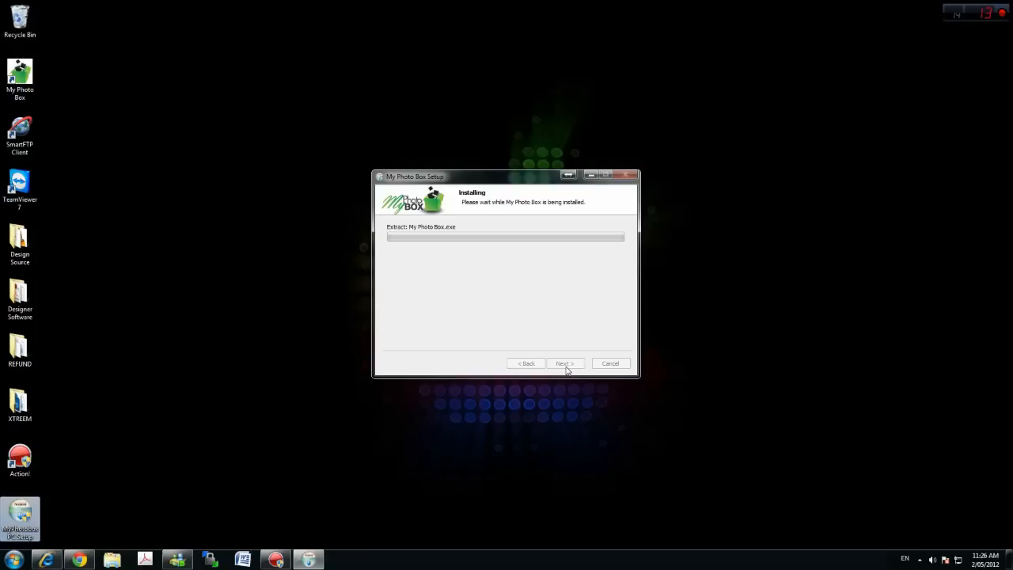